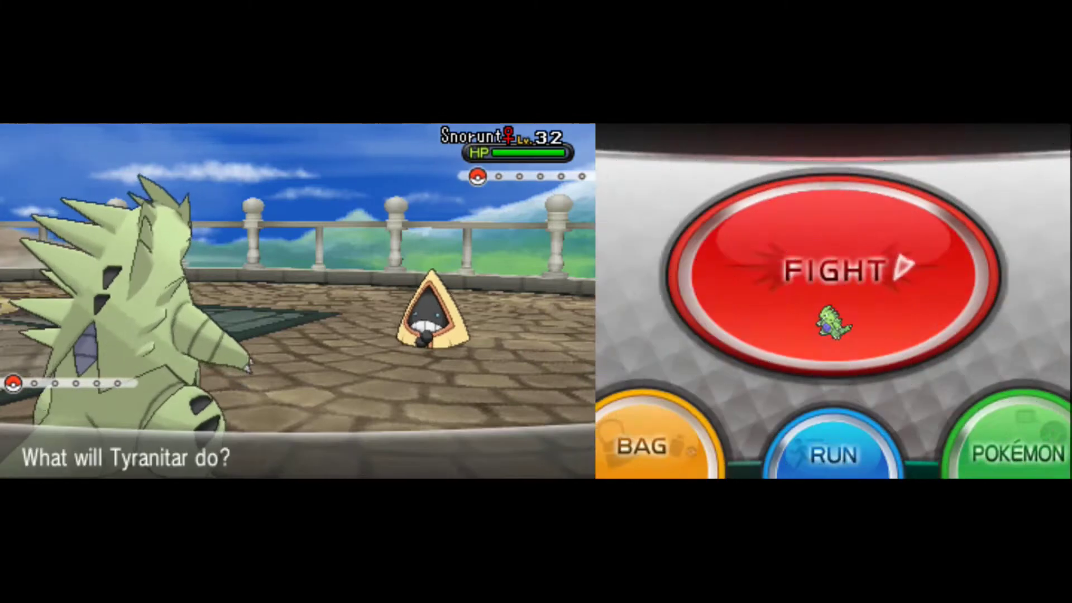
# Check Tyranitar's party status, then Mega Evolve it and attack Snorunt.
pyautogui.click(819, 269)
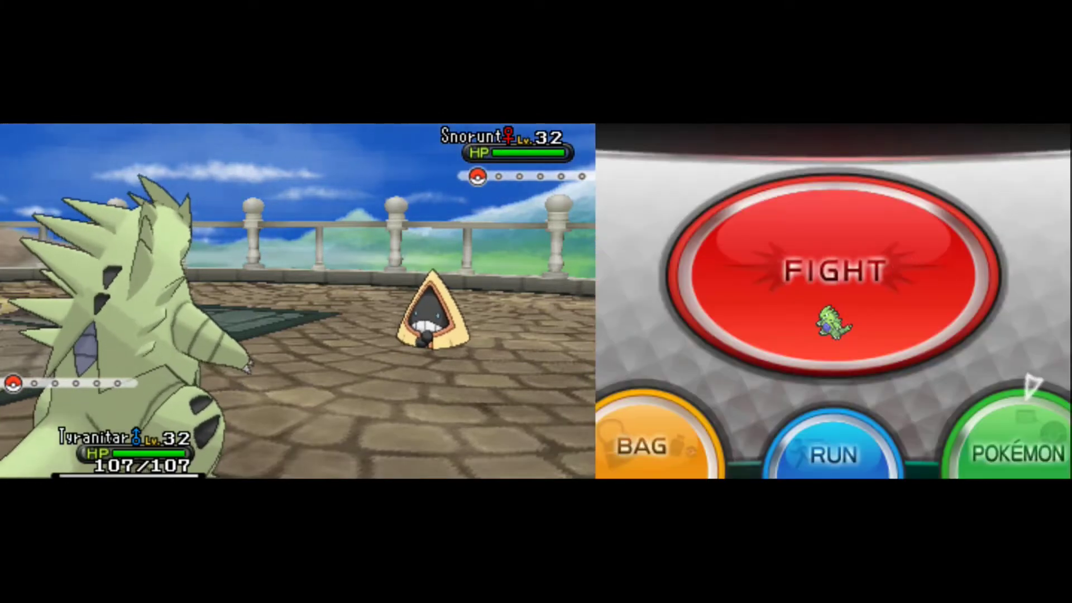
pyautogui.click(1012, 441)
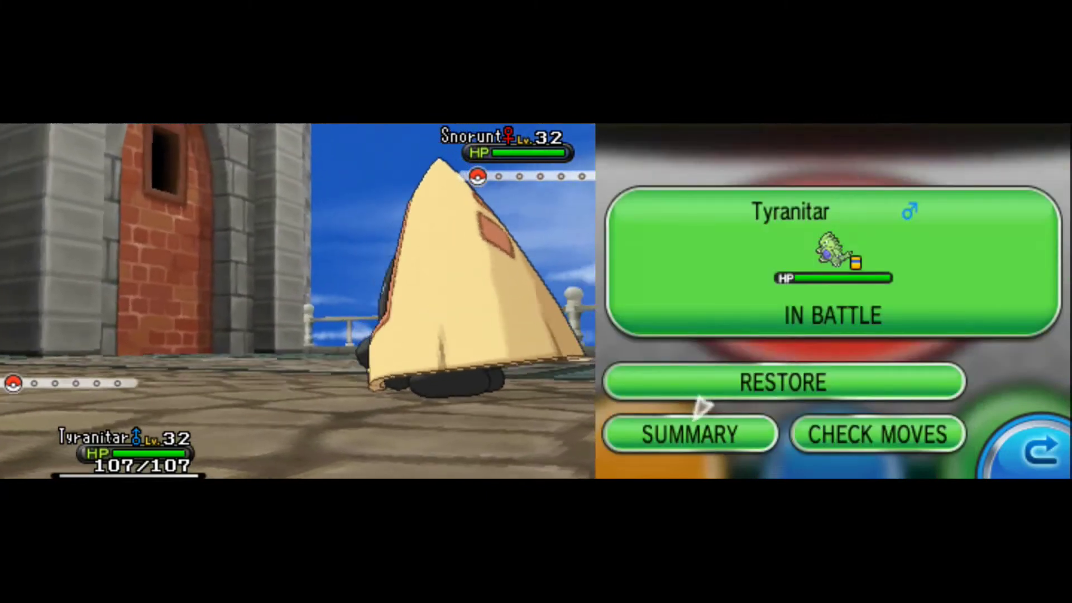
pyautogui.click(689, 434)
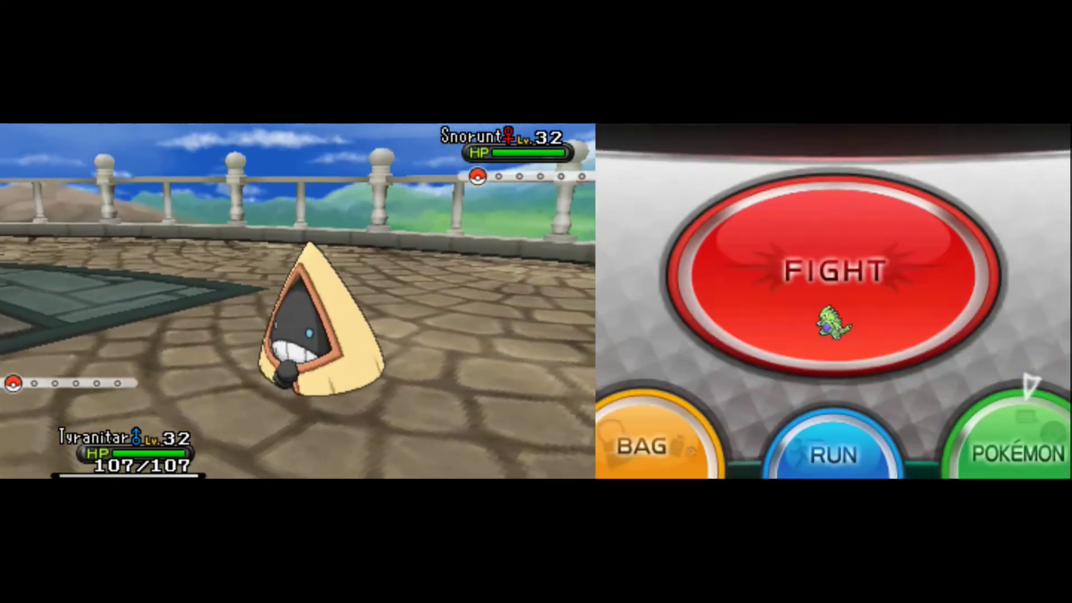
pyautogui.click(835, 270)
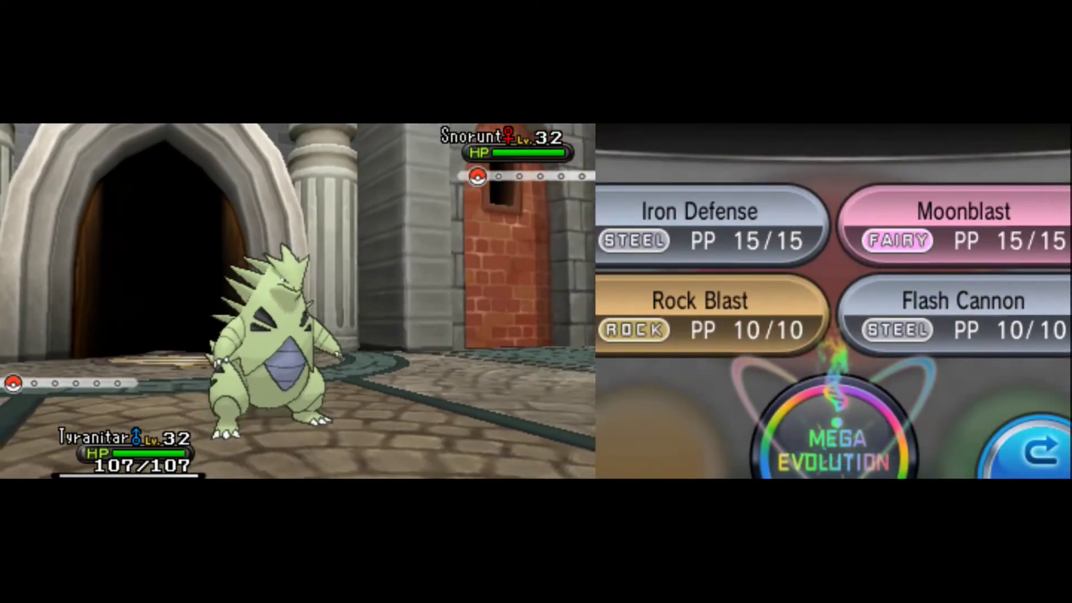
pyautogui.click(827, 444)
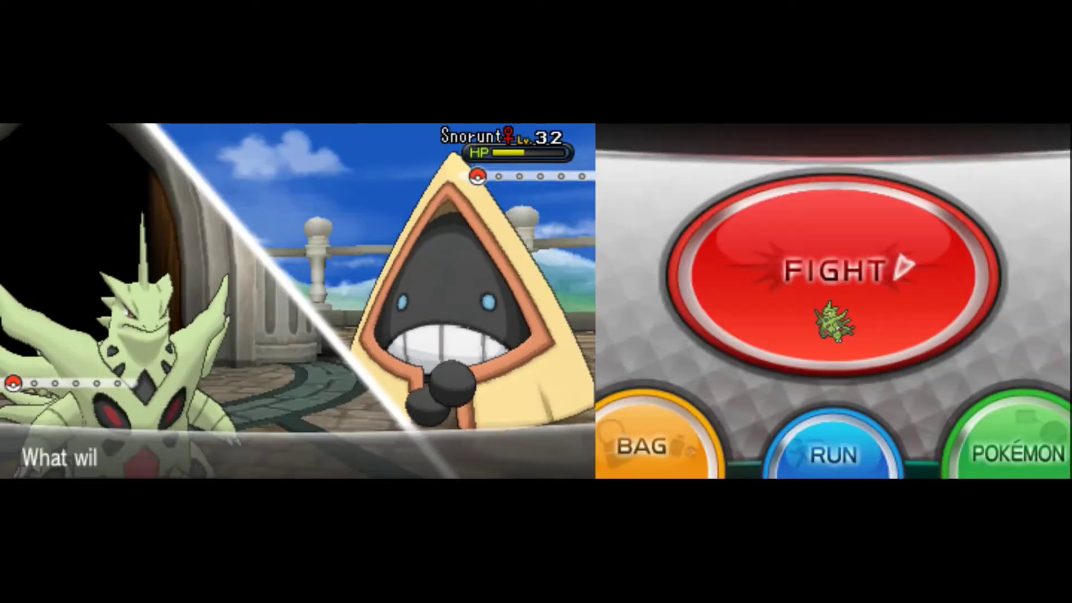
# Finish the battle to reach Tyranitar's nickname prompt and enter 'Mega Man'.
pyautogui.click(832, 267)
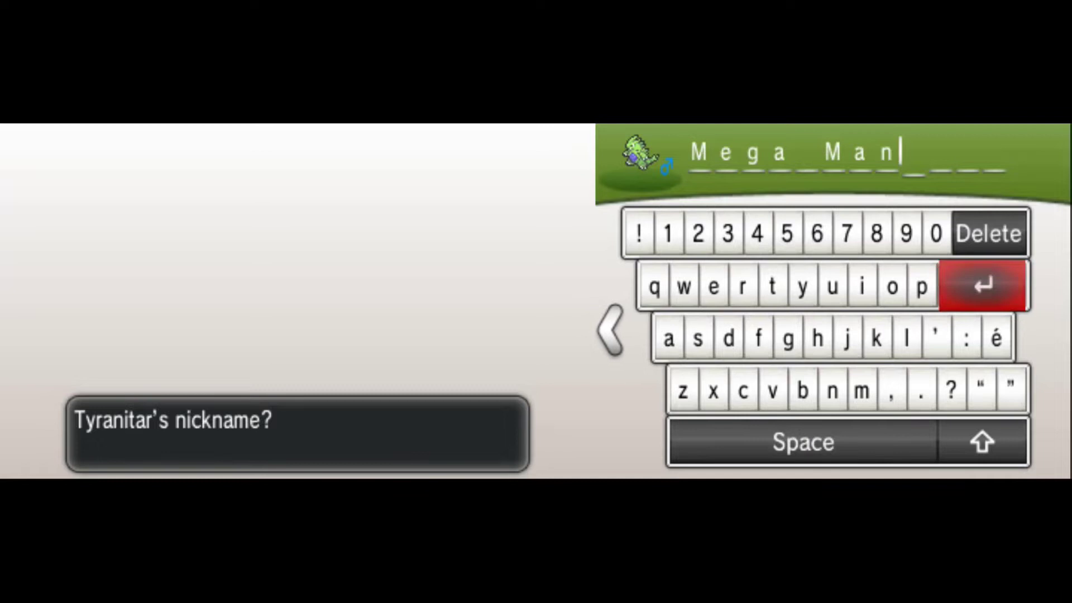
pyautogui.click(980, 284)
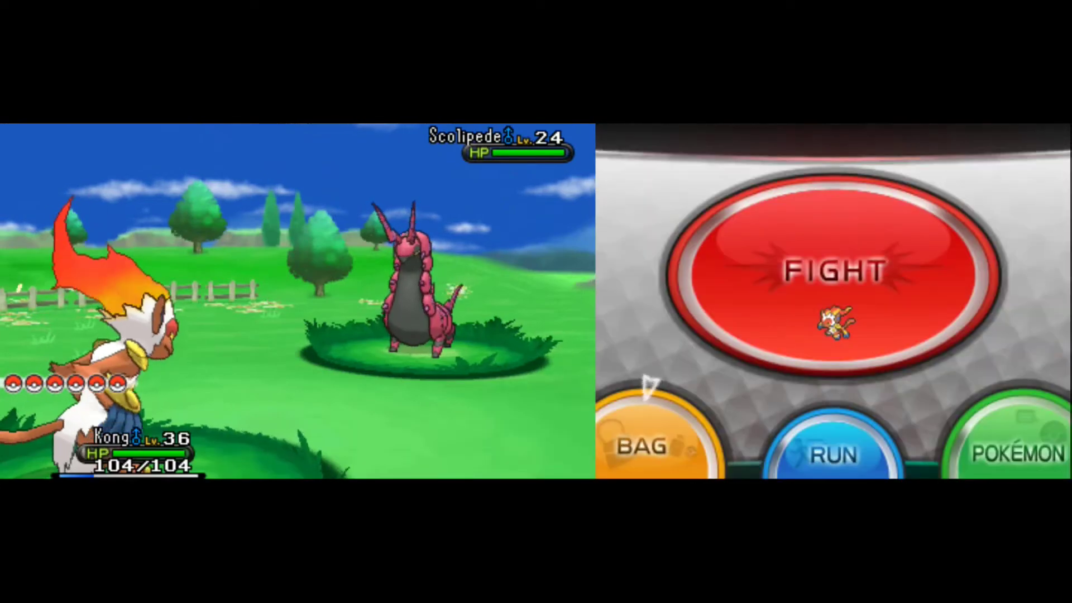
# Throw a Great Ball from the bag's Poké Balls pocket at Scolipede.
pyautogui.click(648, 445)
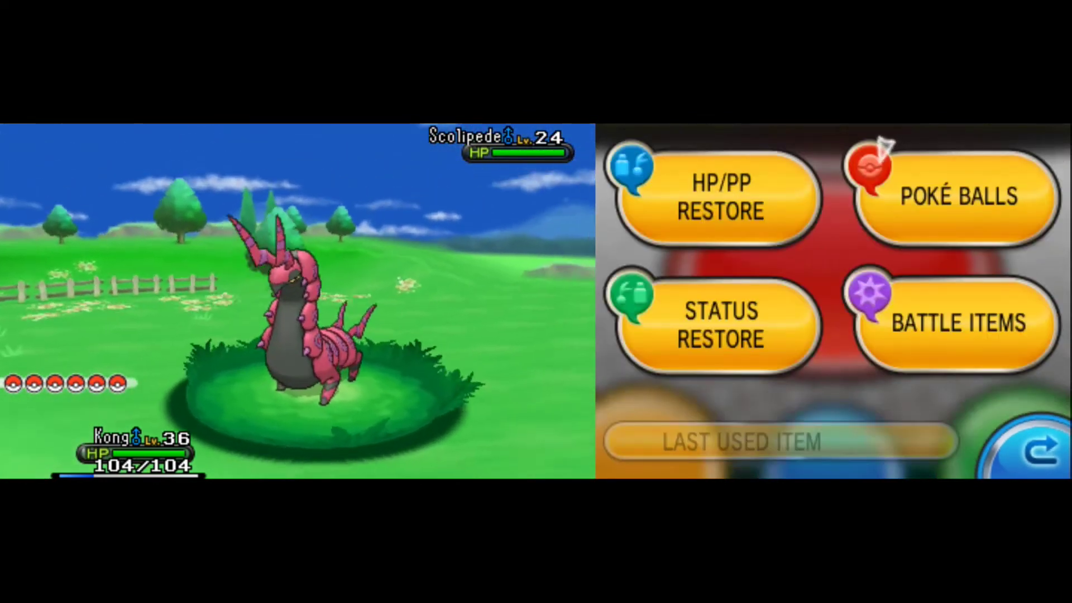
pyautogui.click(954, 197)
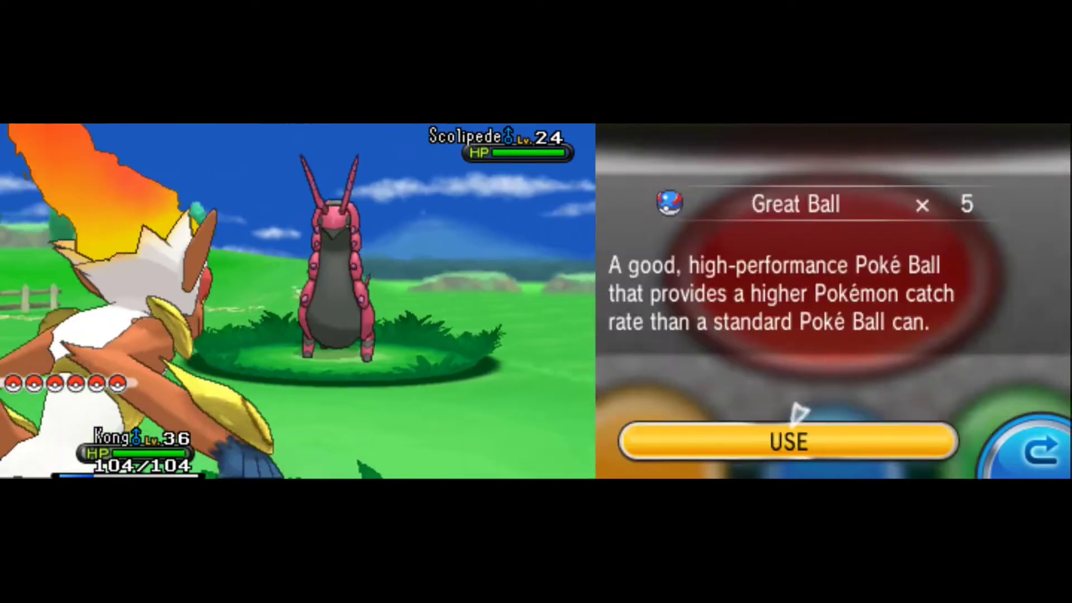
pyautogui.click(789, 442)
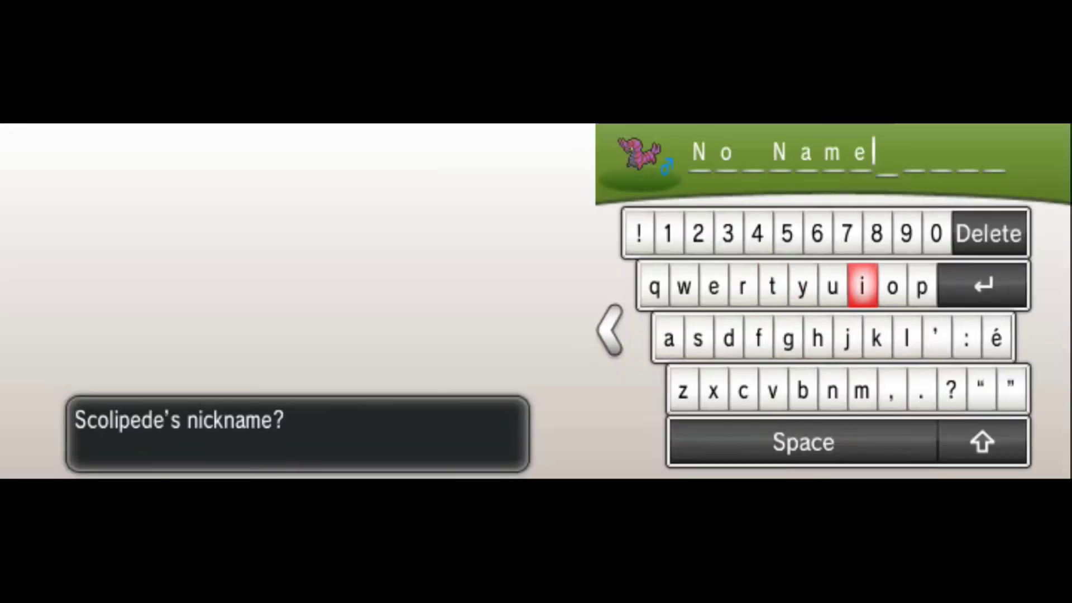
pyautogui.moveTo(982, 284)
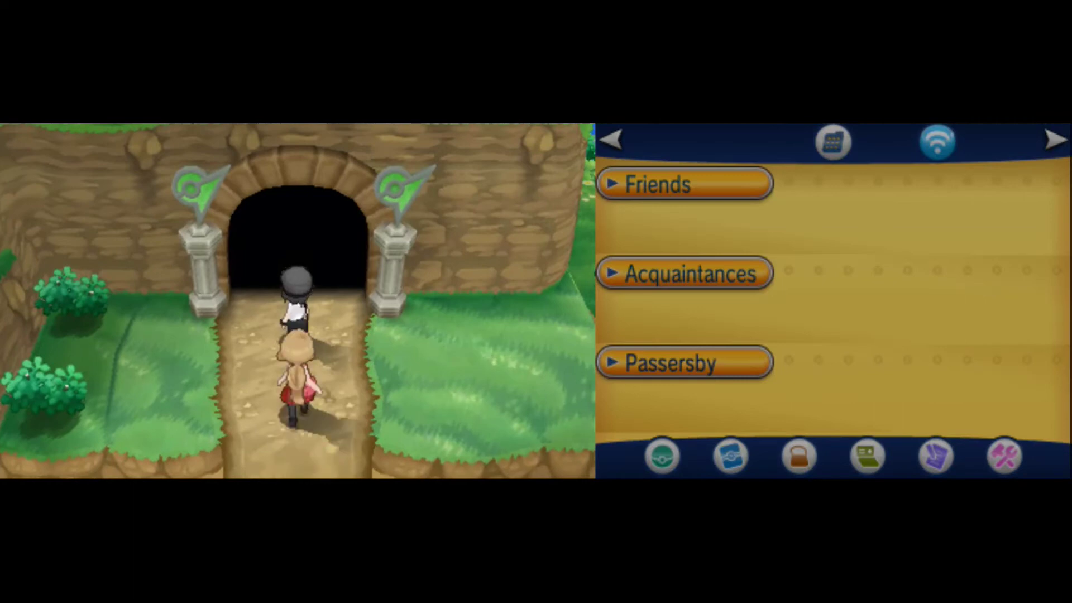
# Walk up through the tunnel into town toward the trainer.
pyautogui.press('Up')
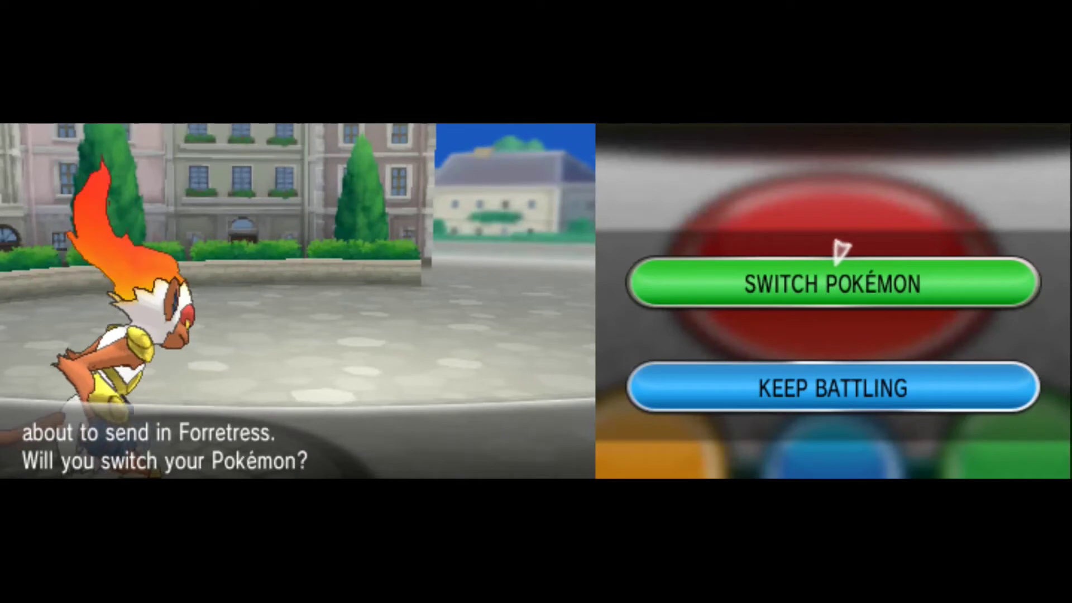
# Accept both switch prompts, sending out Poe against the incoming Talonflame.
pyautogui.click(834, 284)
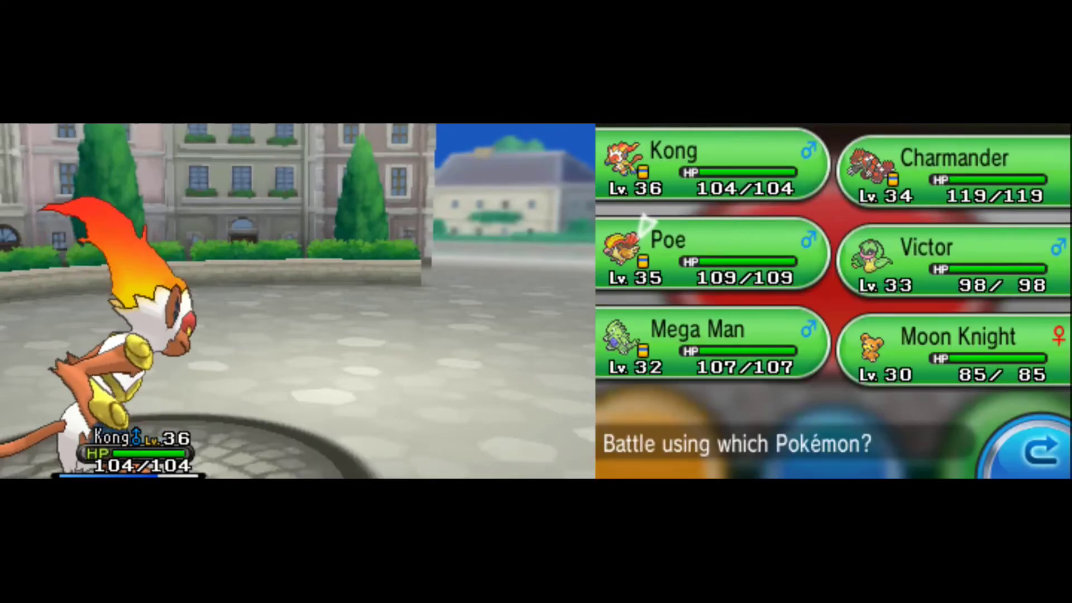
pyautogui.click(711, 168)
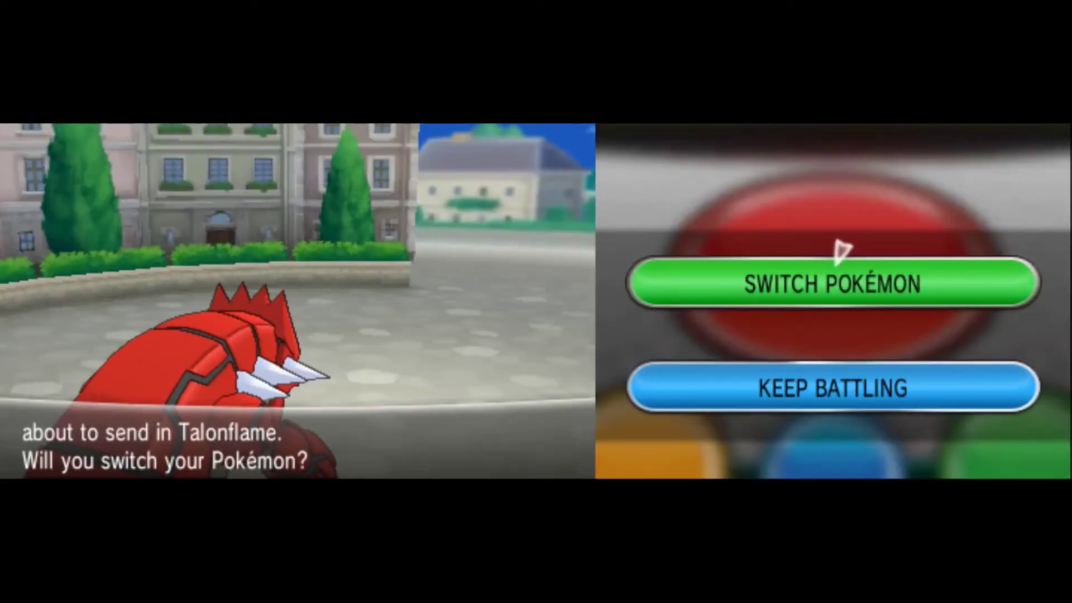
pyautogui.click(832, 284)
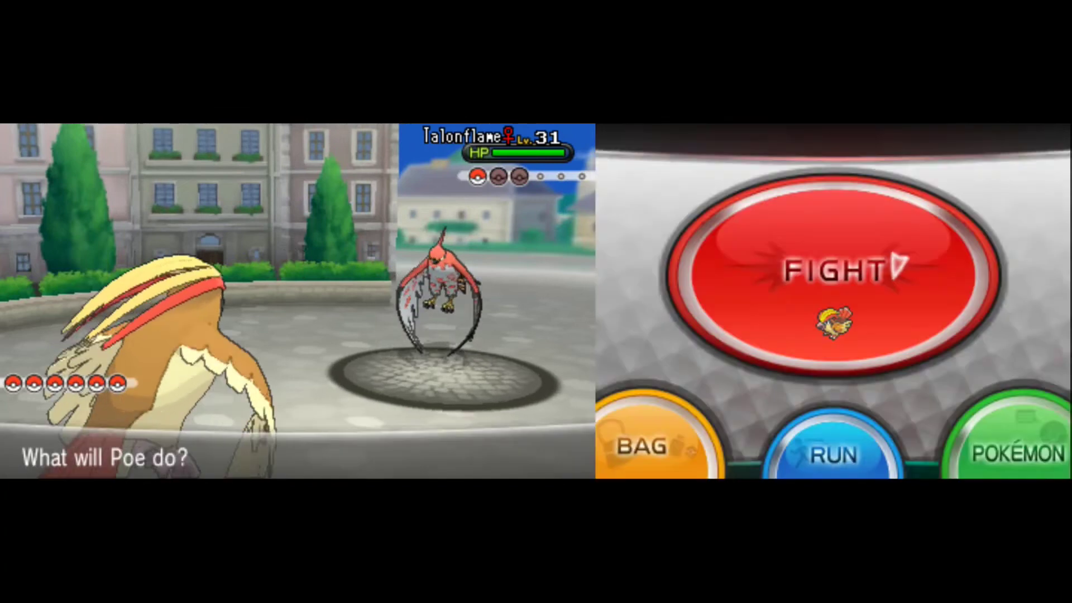
# Hit Talonflame with Poe's Fusion Bolt, then choose Poe's next attack.
pyautogui.click(831, 273)
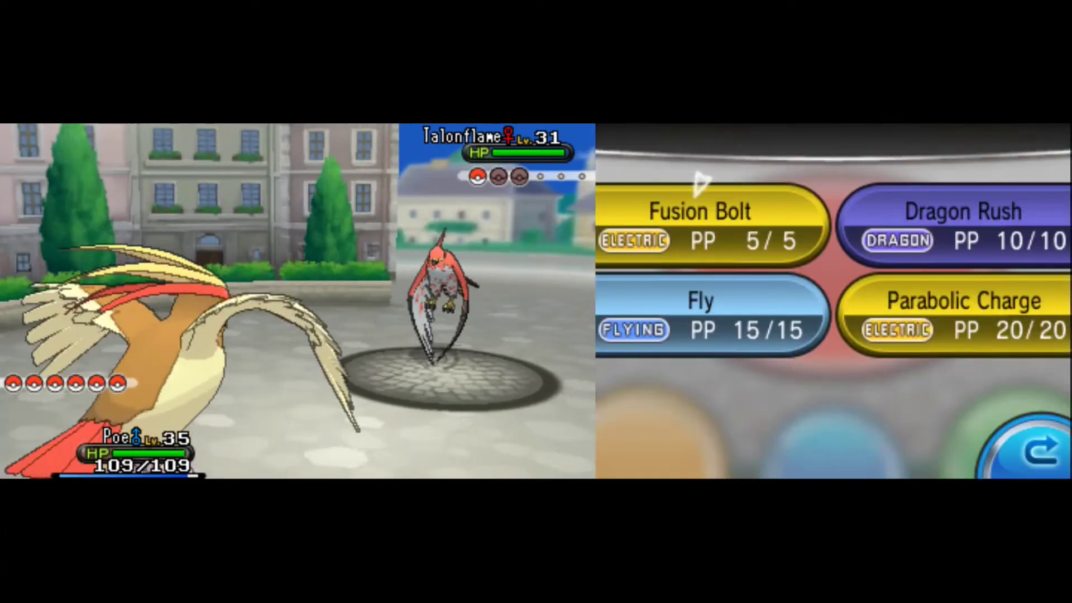
pyautogui.click(694, 212)
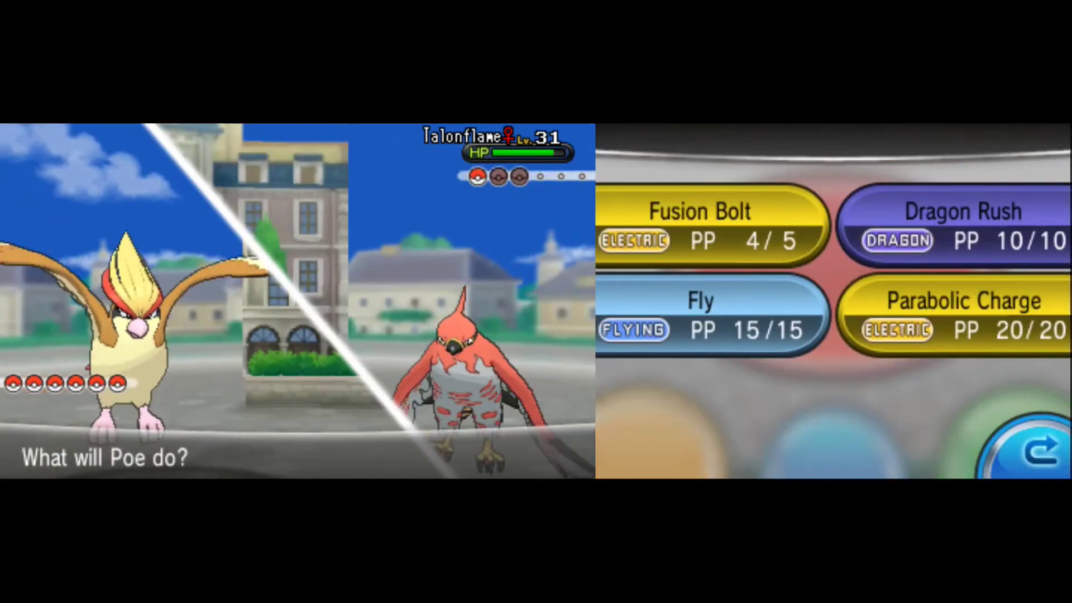
pyautogui.click(699, 315)
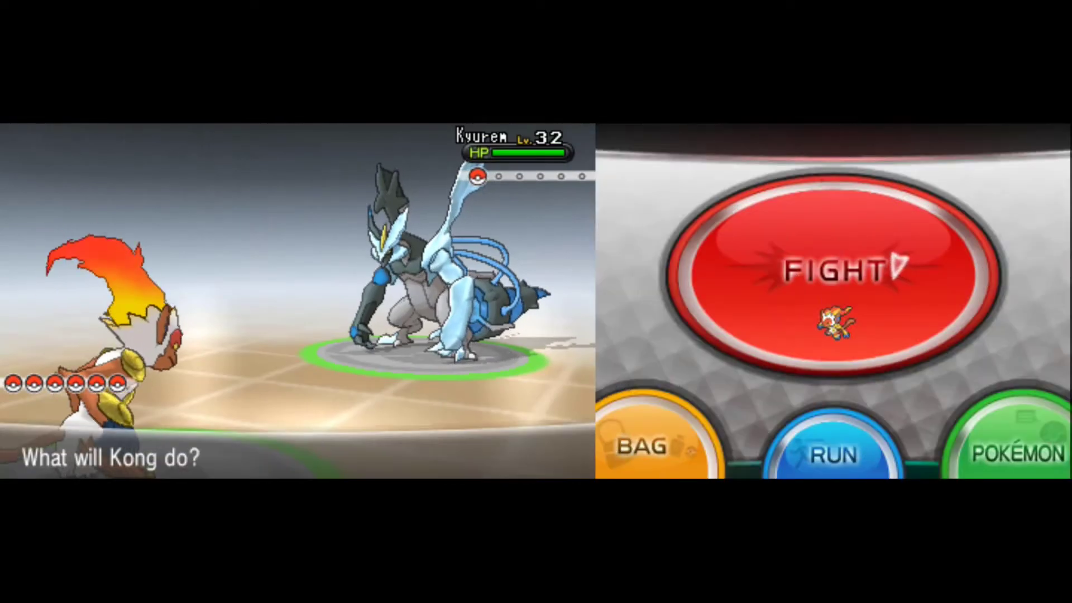
# Attack Kyurem with one of Kong's Bug moves to knock it out.
pyautogui.click(831, 274)
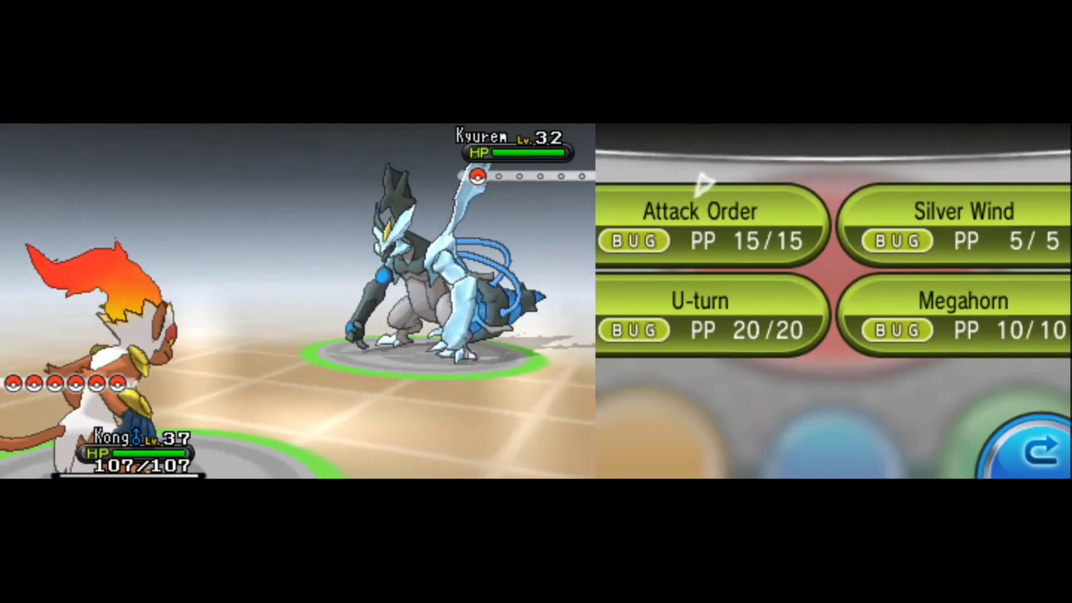
pyautogui.click(698, 210)
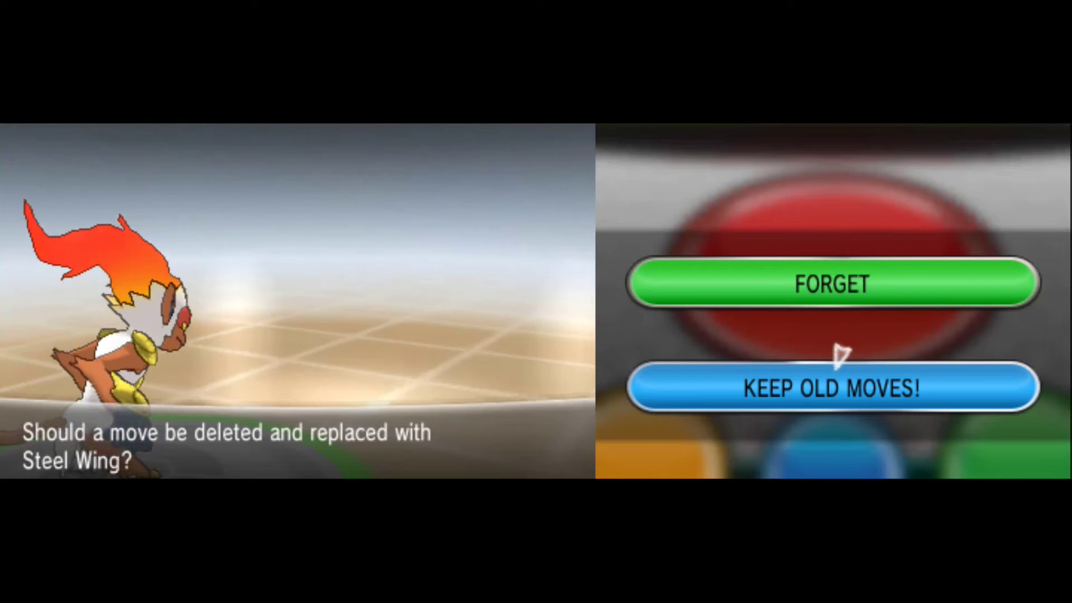
pyautogui.click(832, 285)
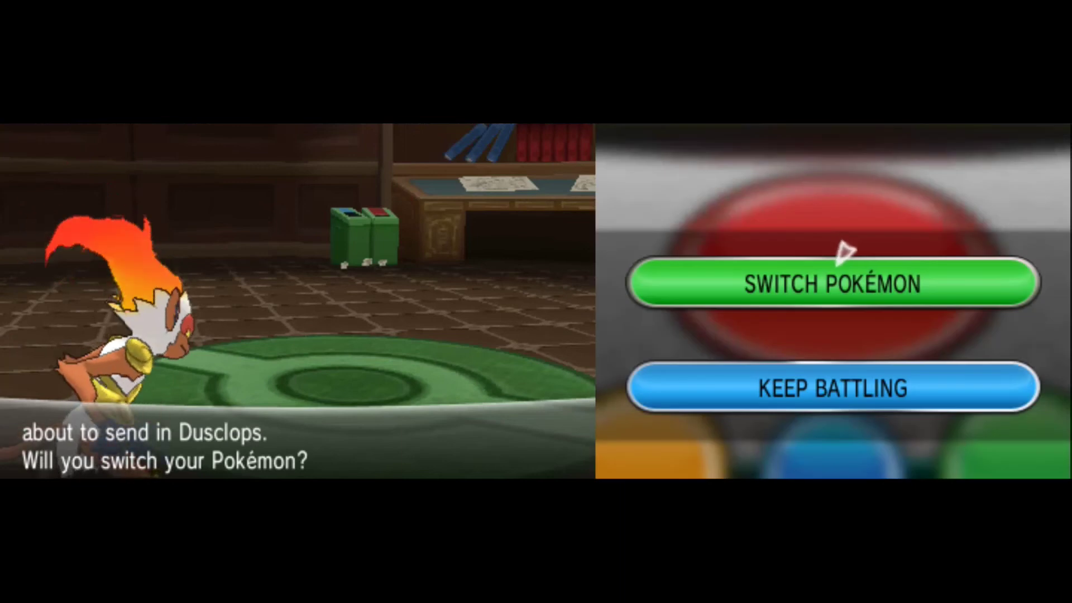
# Accept the switch prompt before Dusclops arrives and send in Charmander.
pyautogui.click(835, 389)
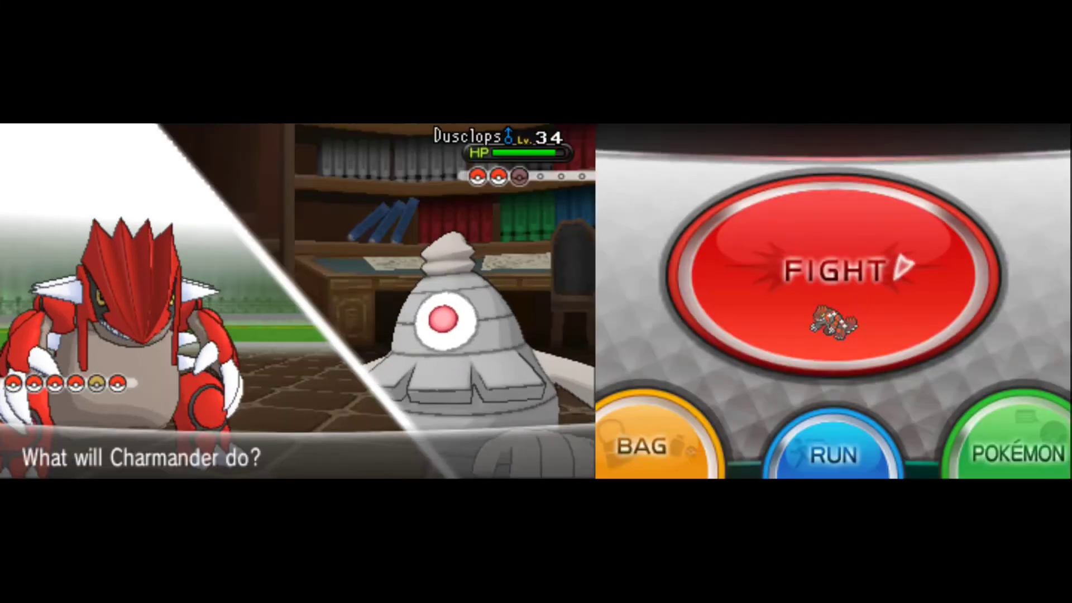
# Attack Dusclops with Charmander over two turns.
pyautogui.click(828, 271)
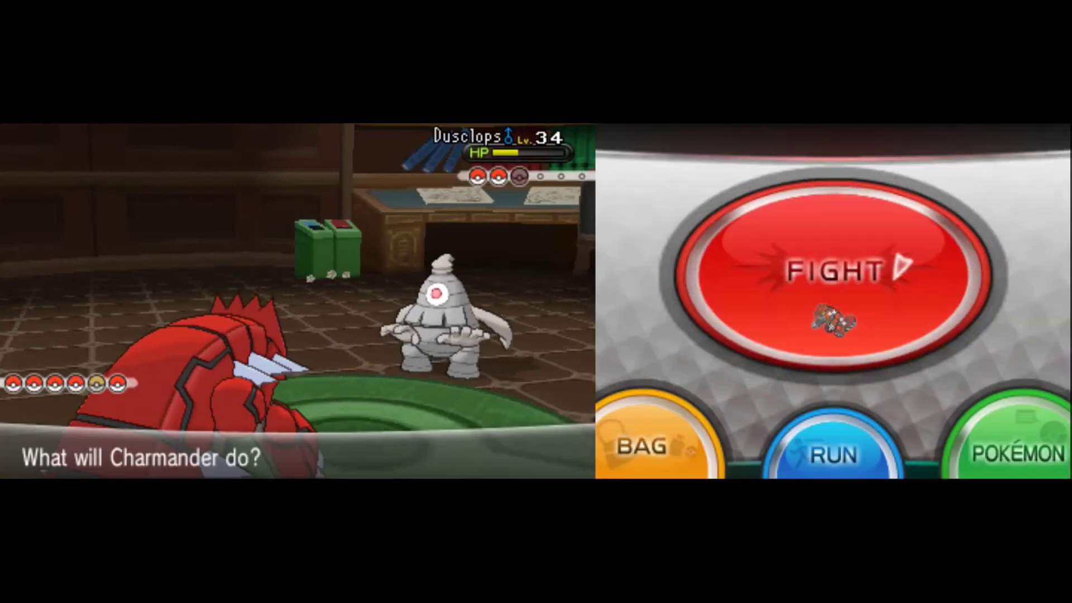
pyautogui.click(831, 267)
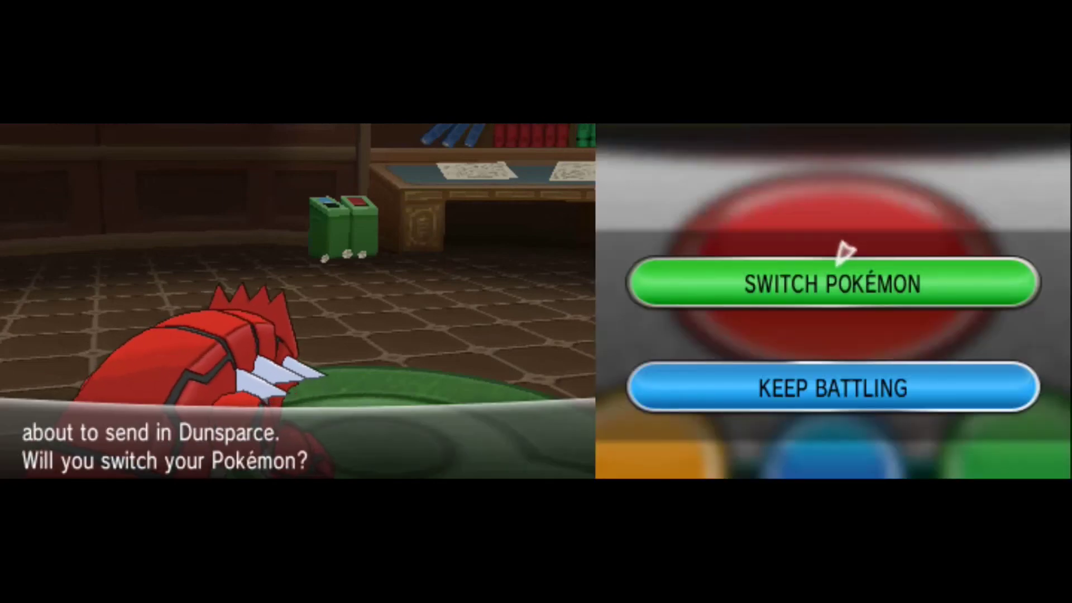
# Answer the switch prompt before Dunsparce and battle on until the trainer is beaten.
pyautogui.click(833, 389)
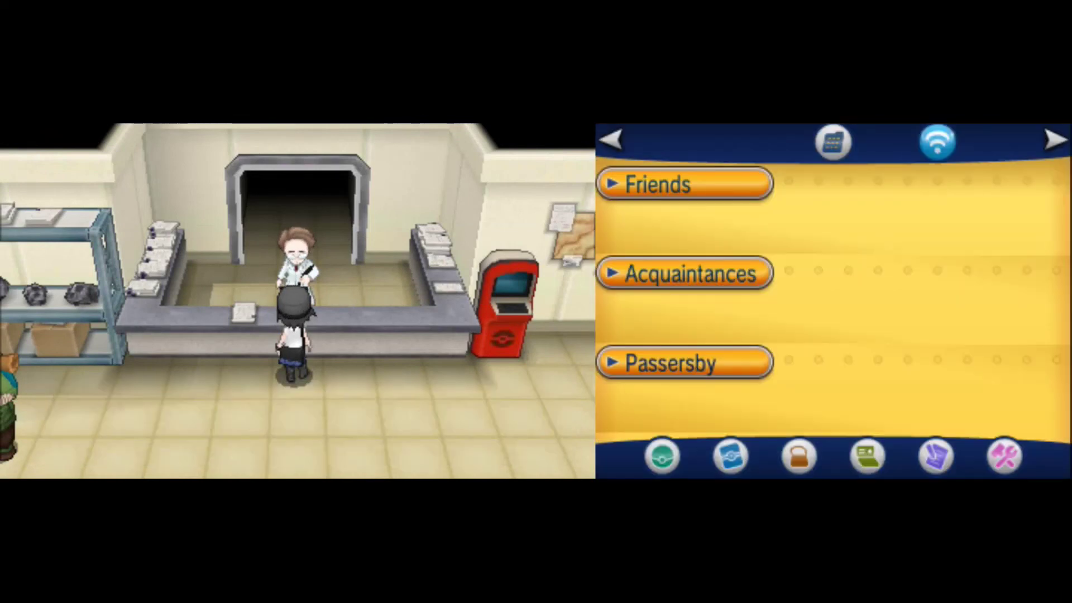
# Step back from the scientist's counter into the fossil lab's main room.
pyautogui.press('Down')
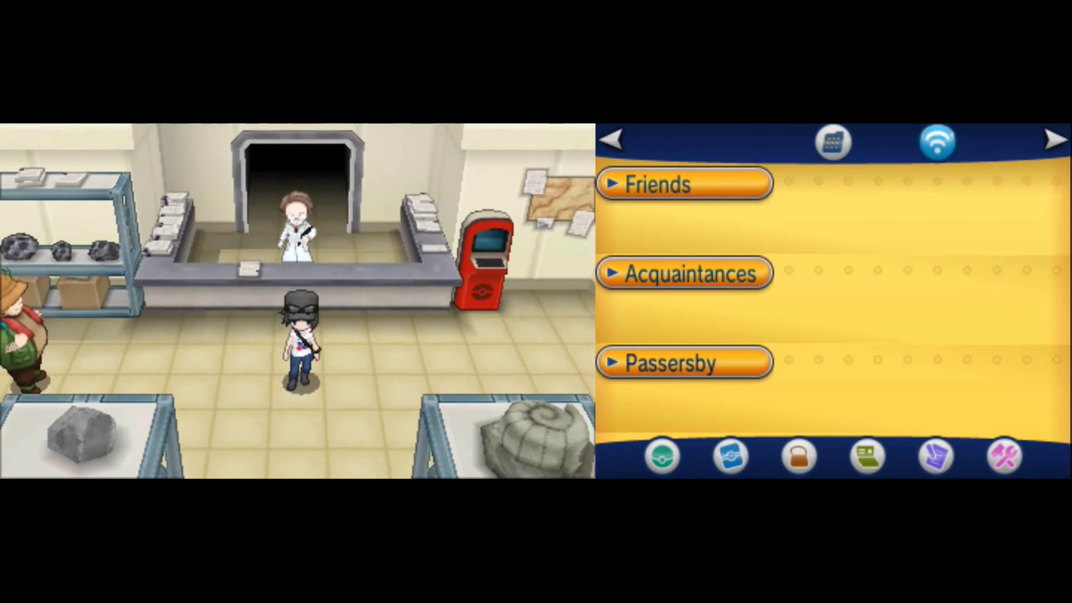